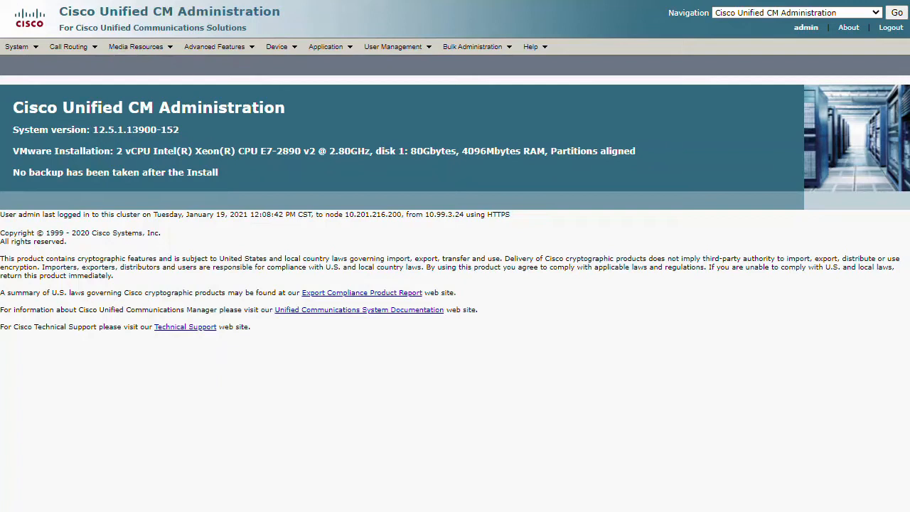
mouse_move(103, 68)
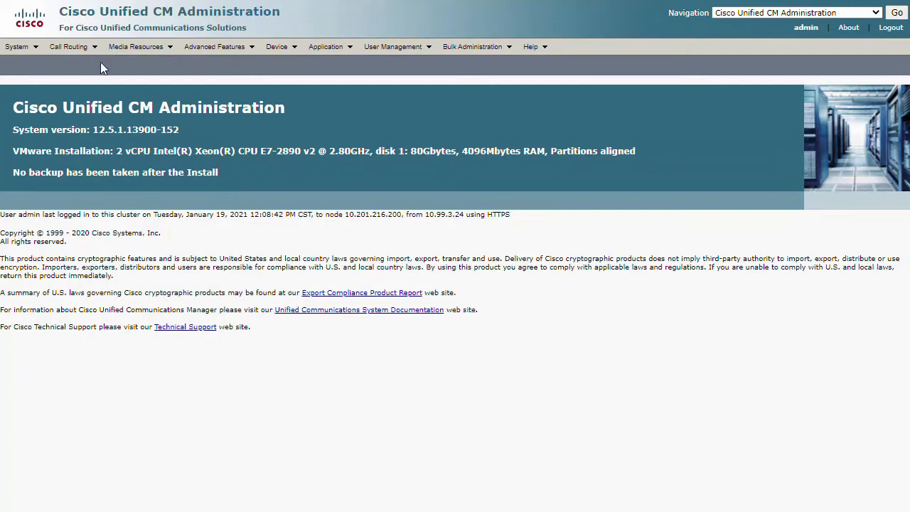
- List all cluster servers via System > Server: btcucm, btimpa and btimpb.jedidad.com
click(17, 46)
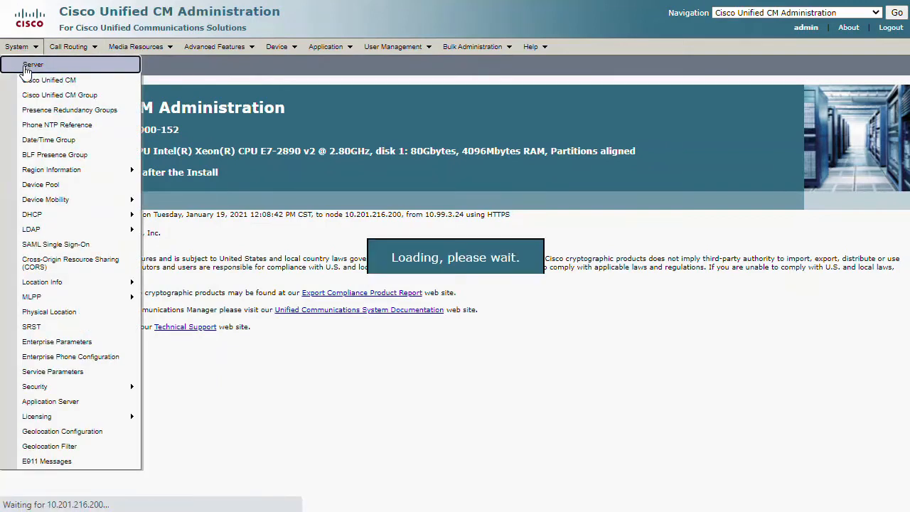
click(33, 65)
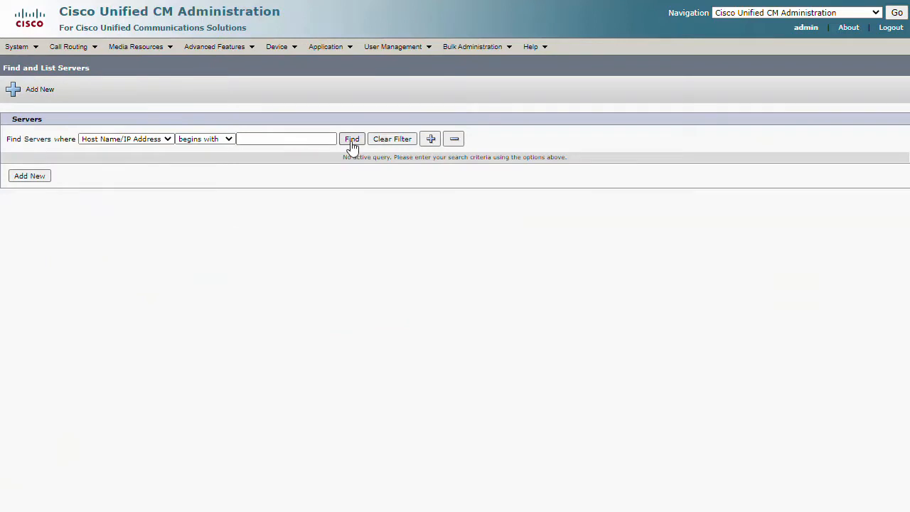
click(352, 139)
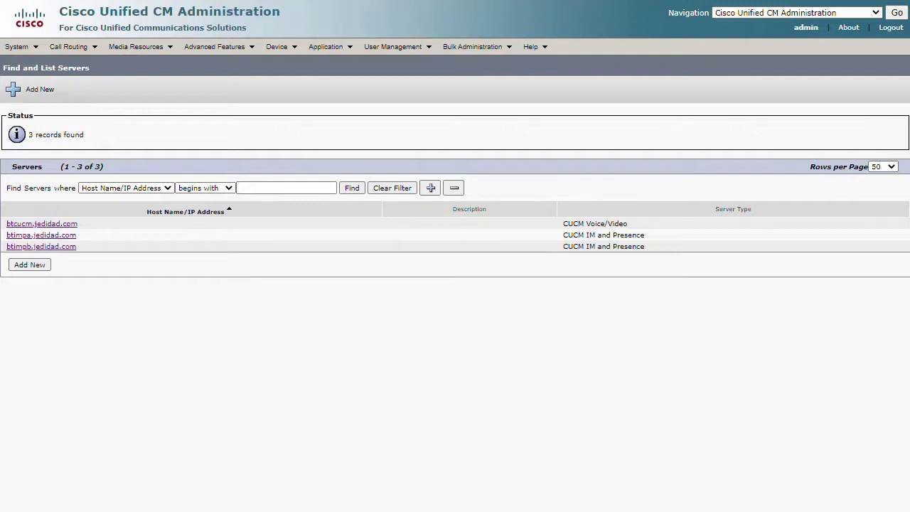
mouse_move(40, 246)
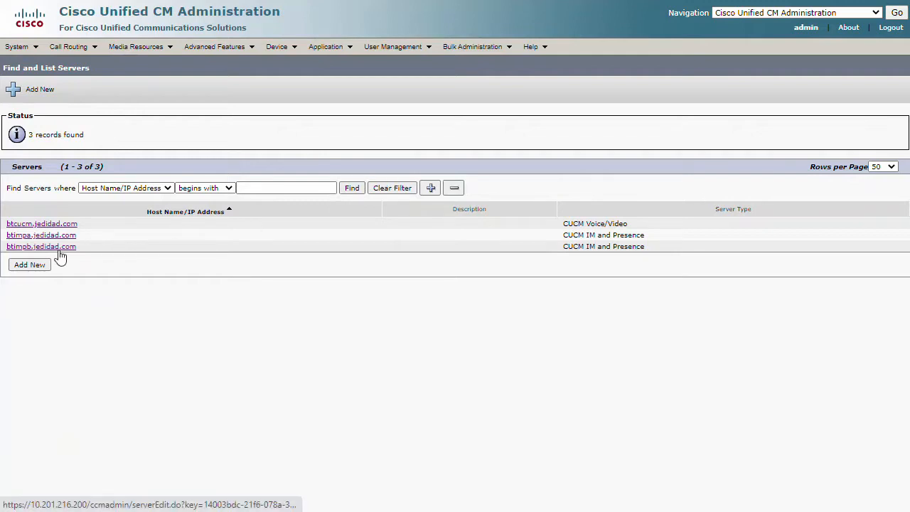
- Find the presence redundancy groups and open DefaultCUPSubcluster, which holds only btimpa.jedidad.com
click(40, 246)
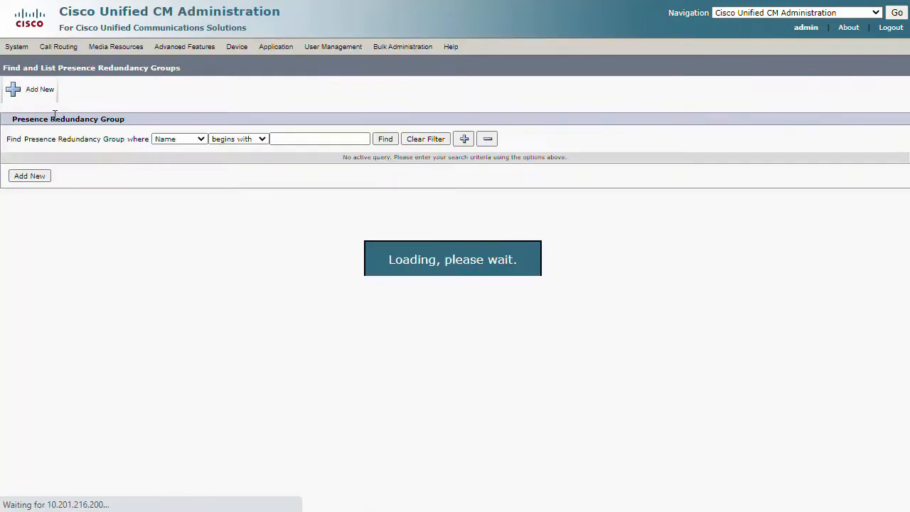
click(385, 140)
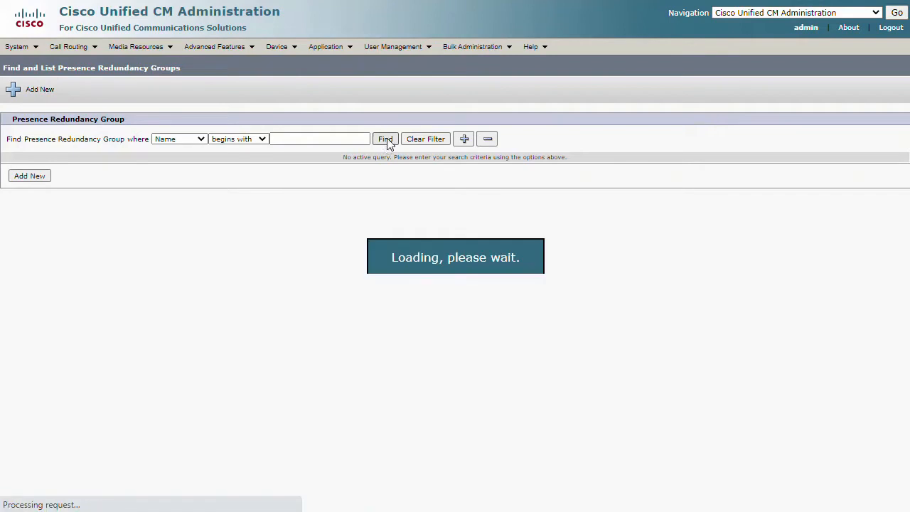
click(386, 139)
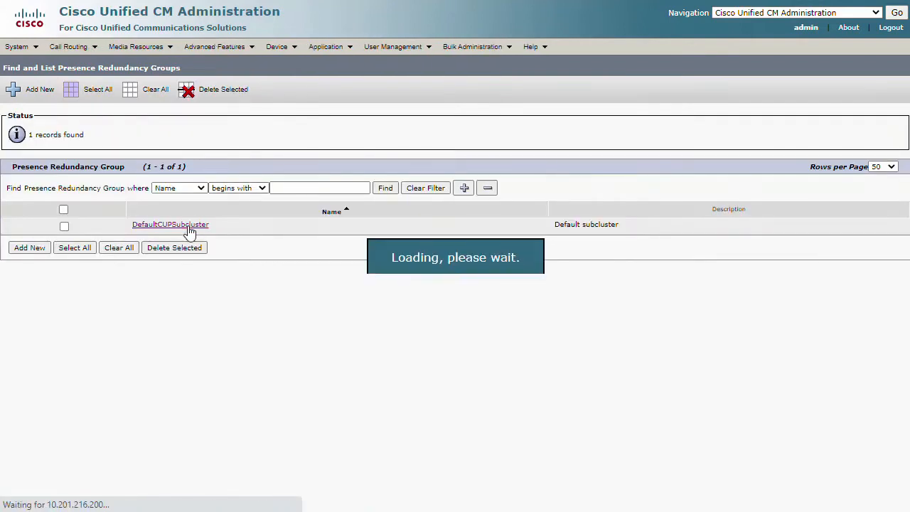
click(170, 225)
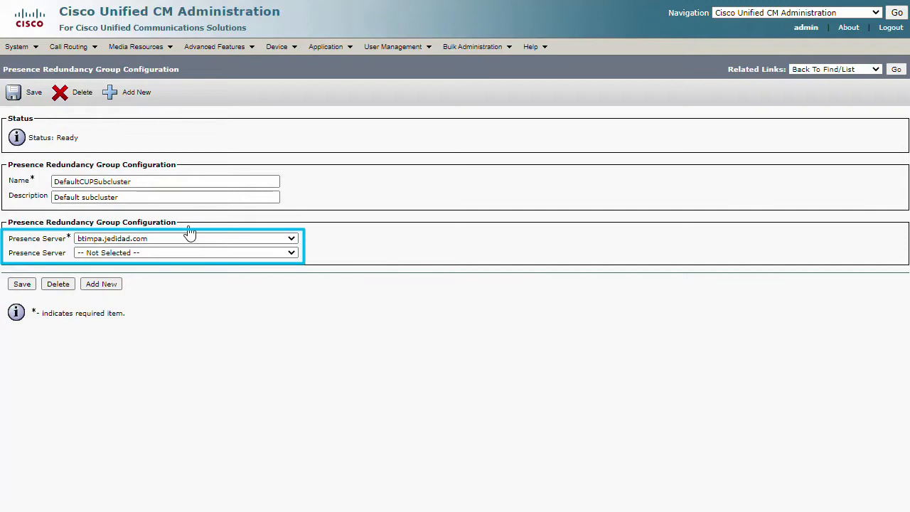
mouse_move(190, 231)
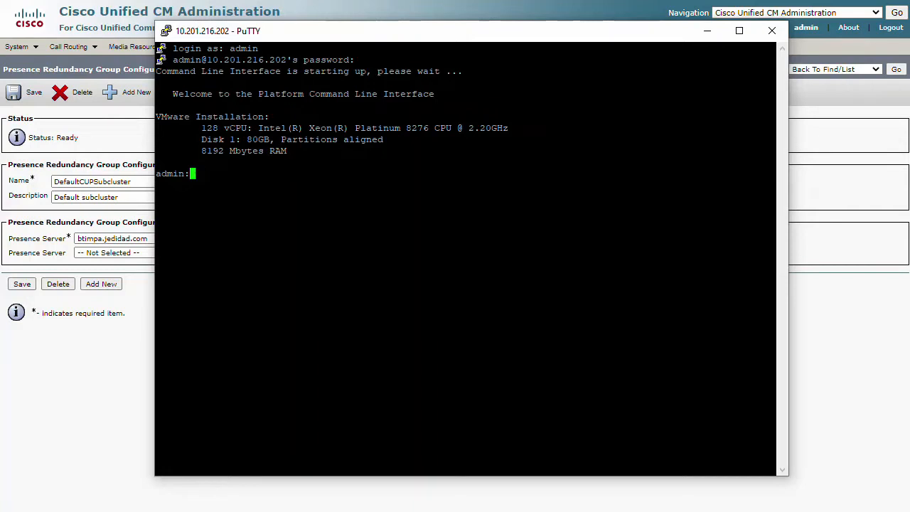
- Run 'utils diagnose test' on the subscriber CLI; Tomcat keystore and connector checks fail
text(u)
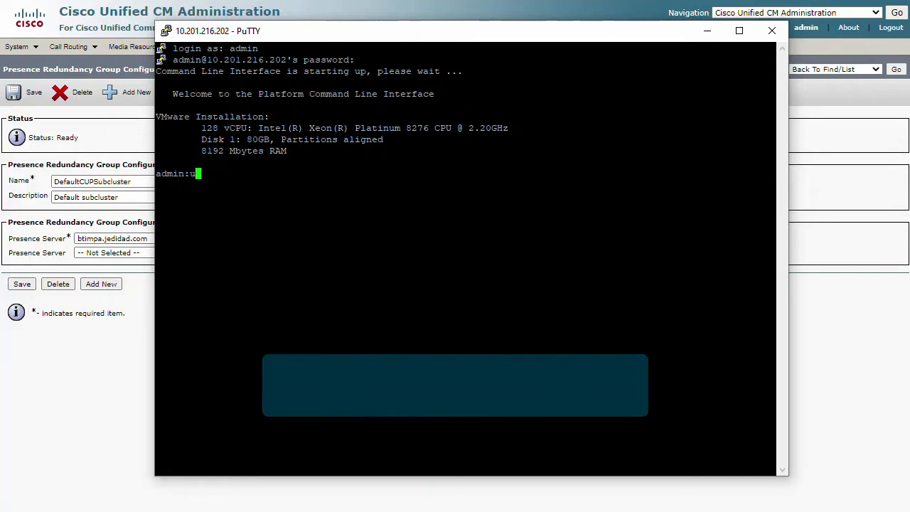
text(tils diagno)
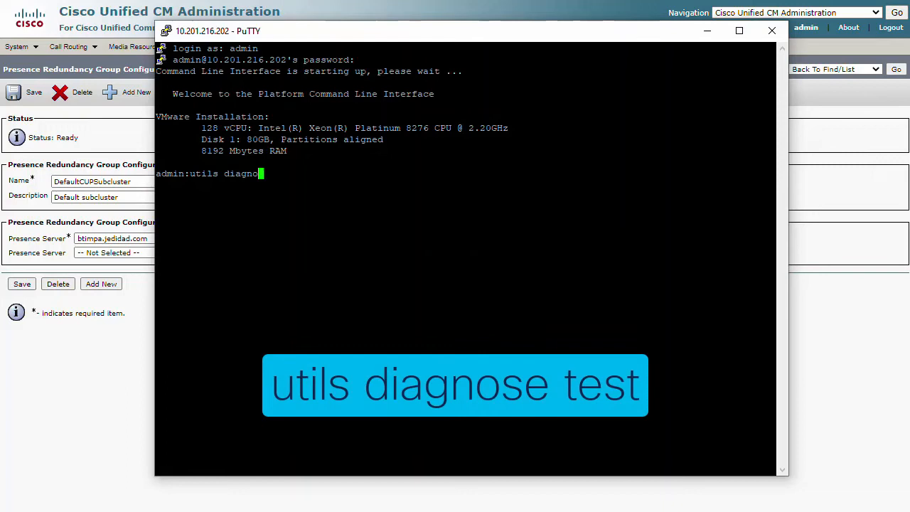
key(Return)
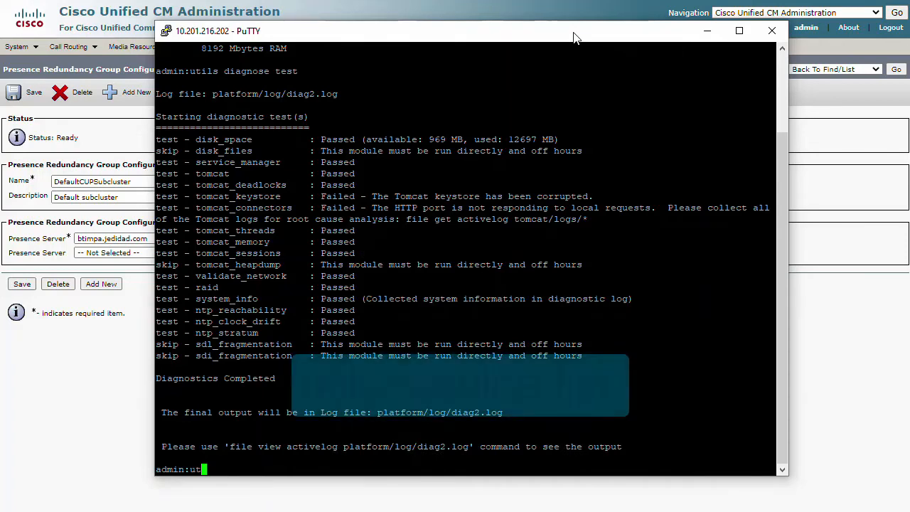
- Run 'utils service list' and review which XCP and presence services are stopped as not activated
text(utils service list)
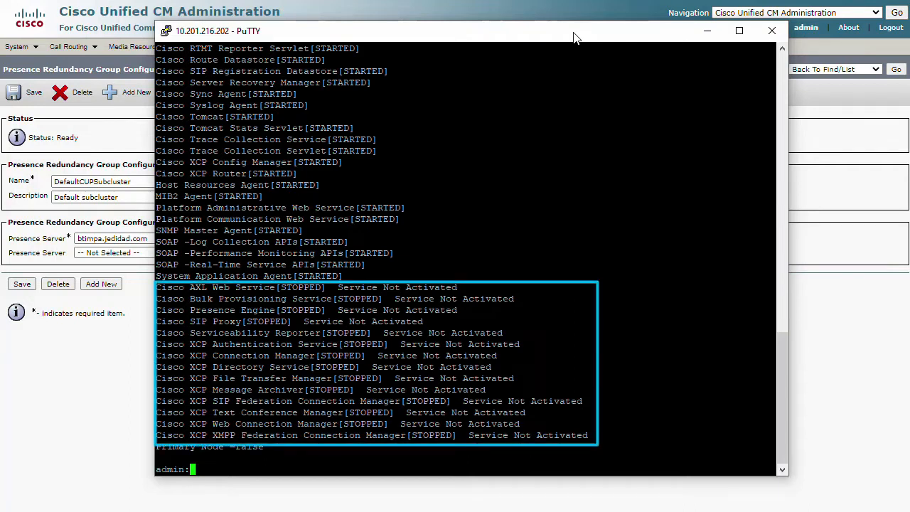
scroll(up, 3)
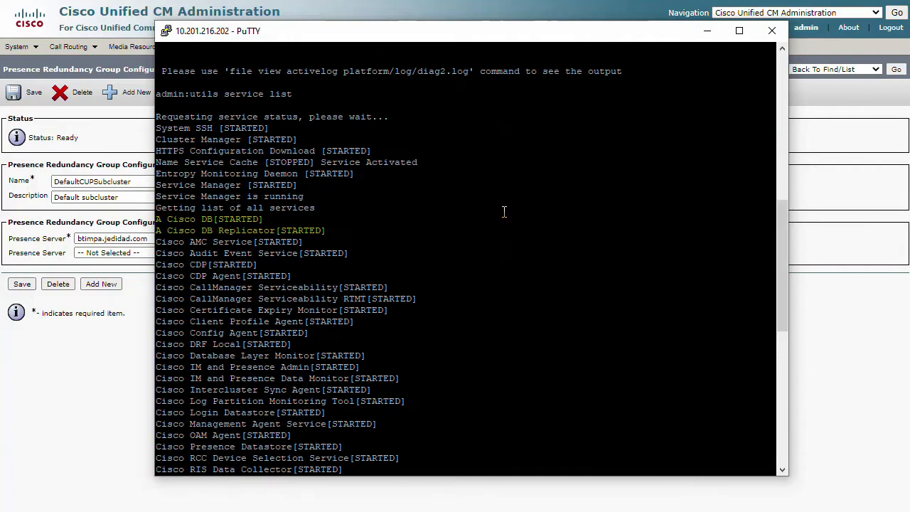
scroll(down, 3)
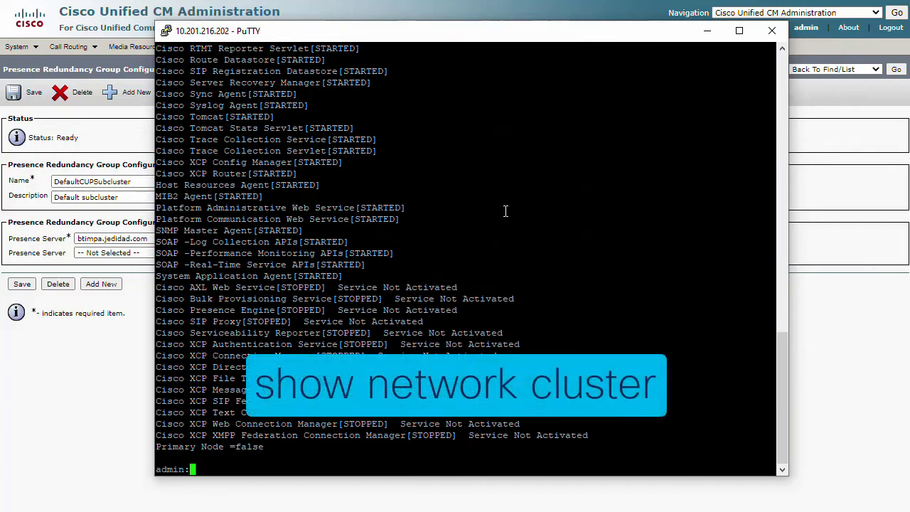
- Run 'show network cluster' and 'utils dbreplication runtimestate' to check subscribers and replication state
text(show network cluster)
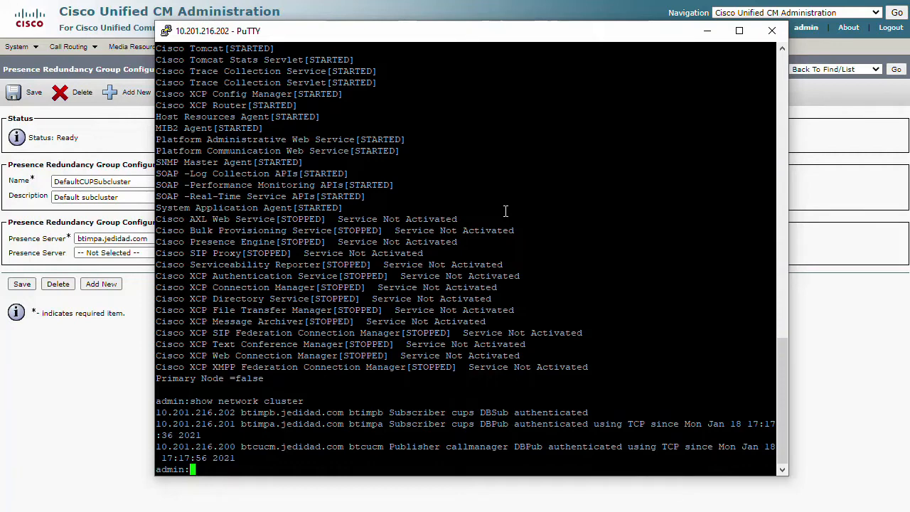
text(utils dbreplication runtimestate)
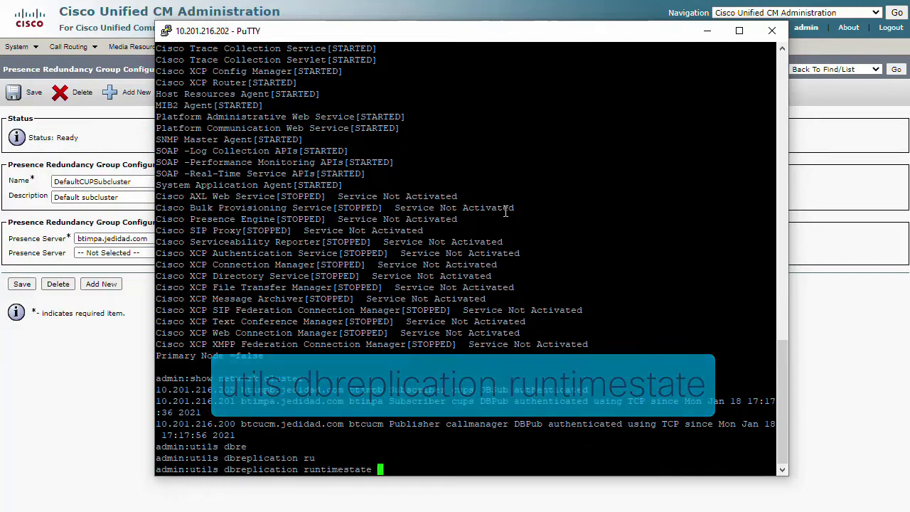
key(Return)
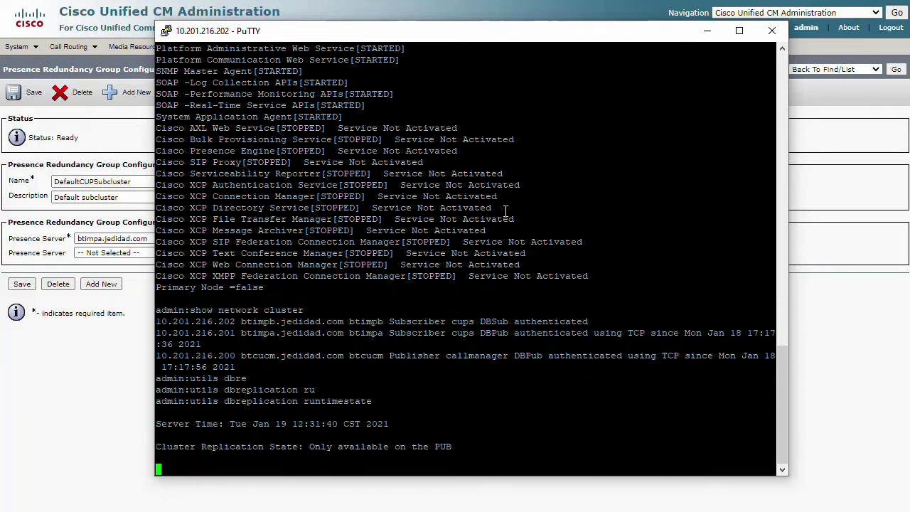
scroll(down, 3)
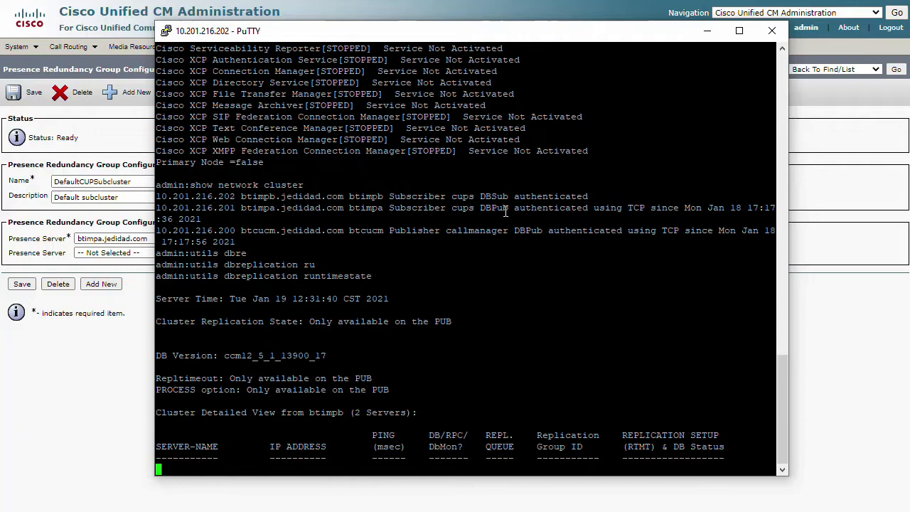
scroll(down, 3)
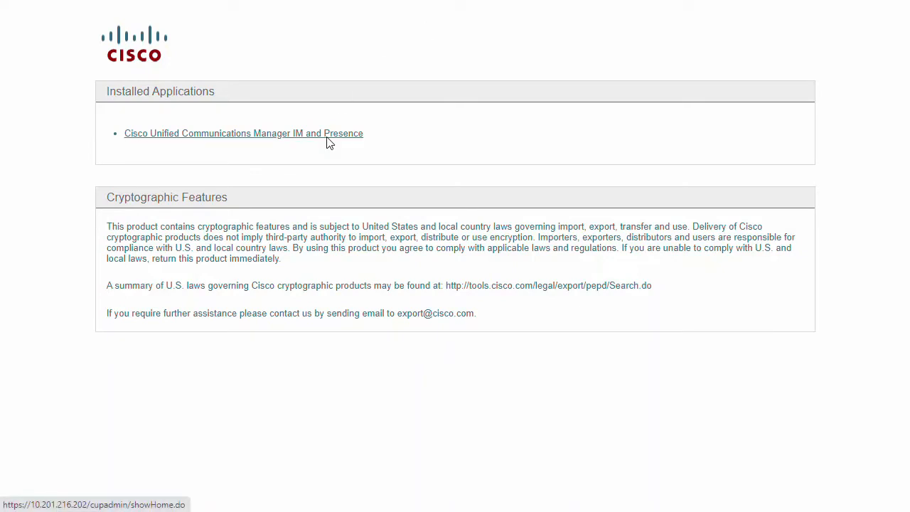
- Reach Service Activation in IM and Presence Serviceability and list the selectable servers
click(243, 133)
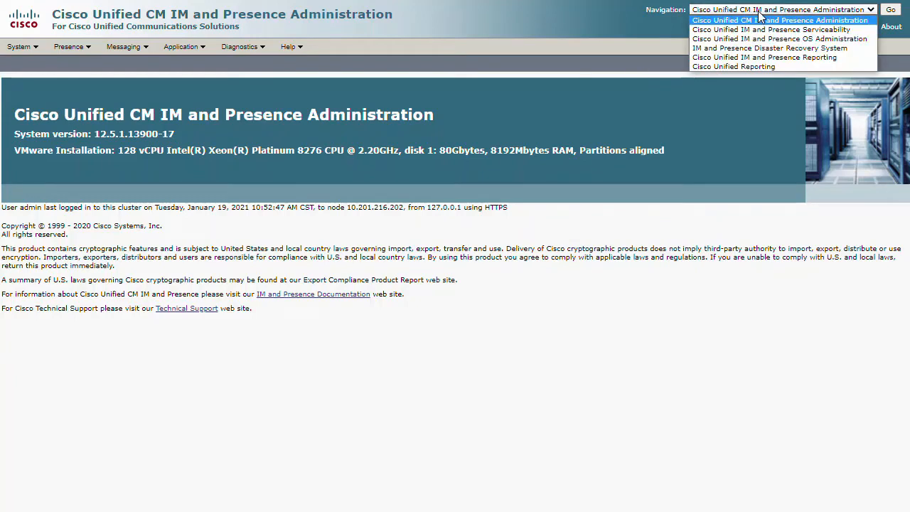
click(779, 29)
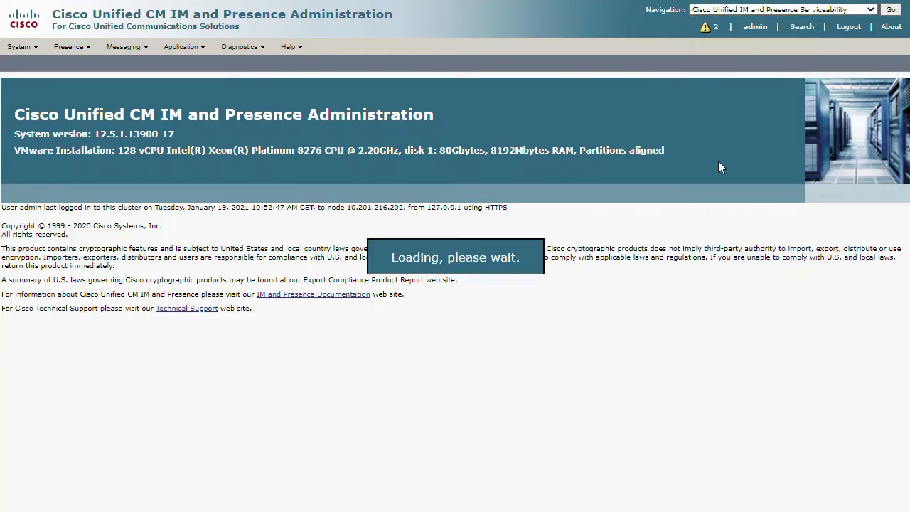
click(94, 46)
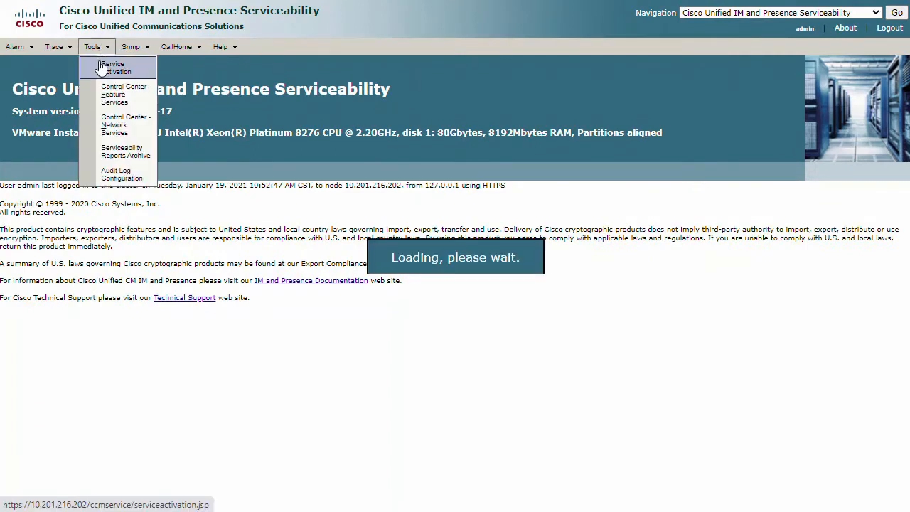
click(111, 68)
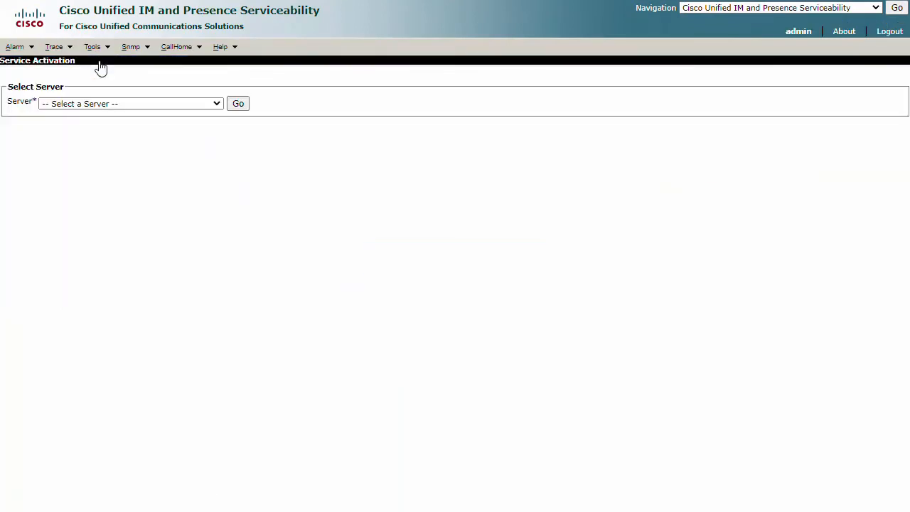
click(131, 102)
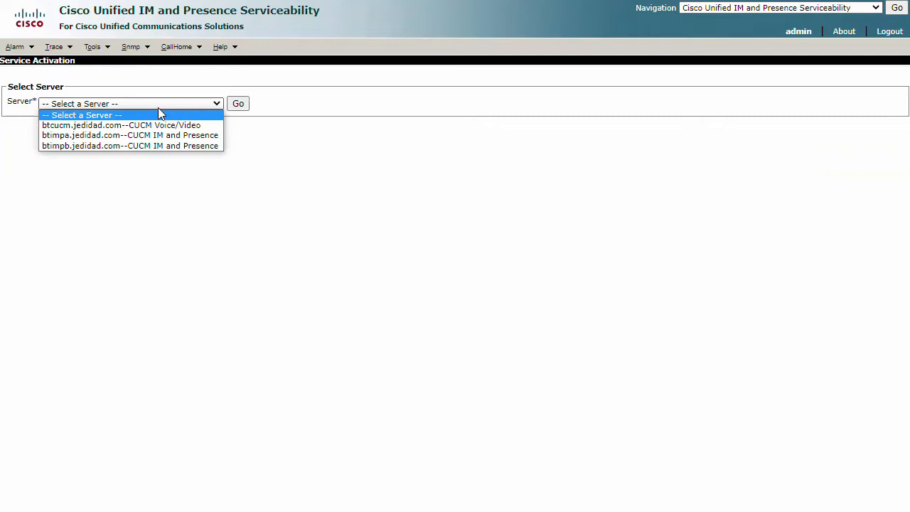
- Activate all services on btimpb.jedidad.com except federation, file transfer, archiver and directory, and save
click(131, 145)
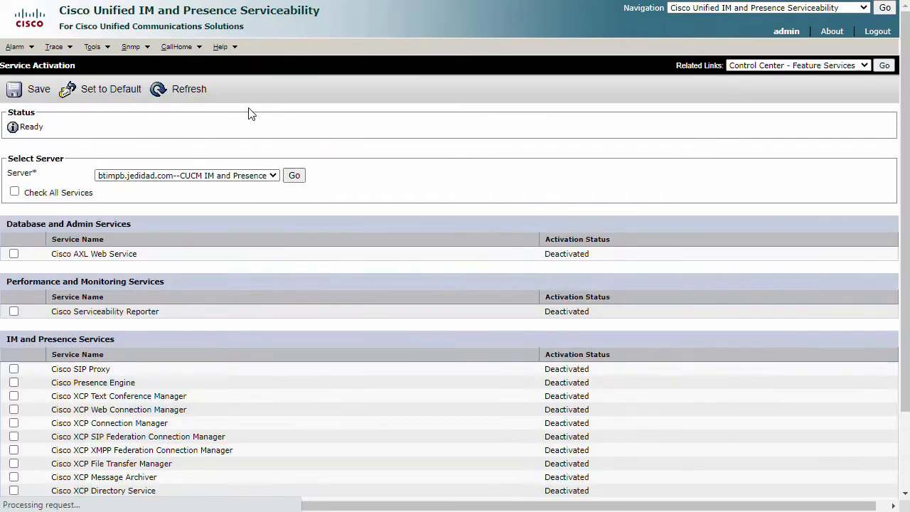
scroll(down, 3)
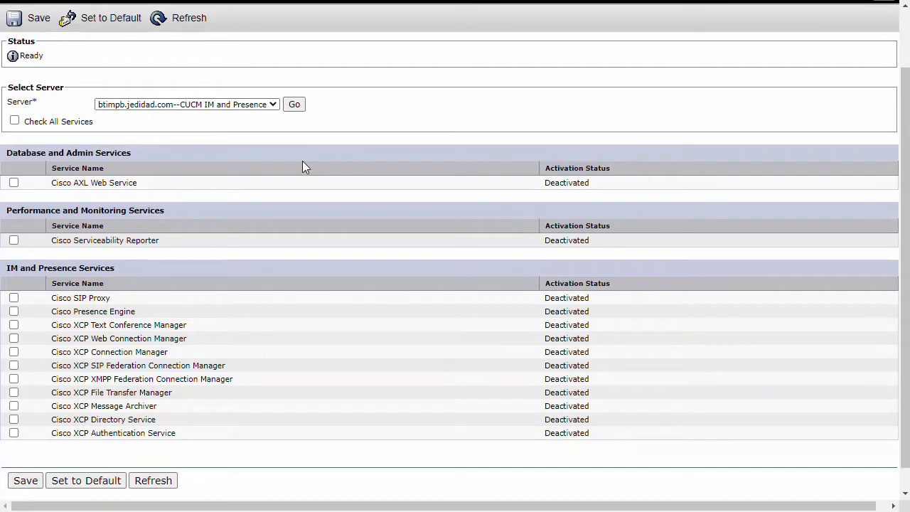
click(14, 119)
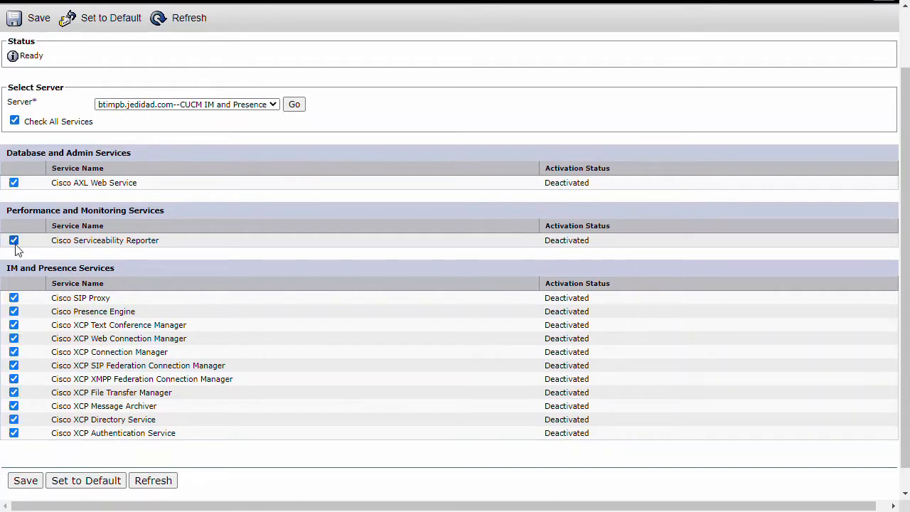
click(14, 339)
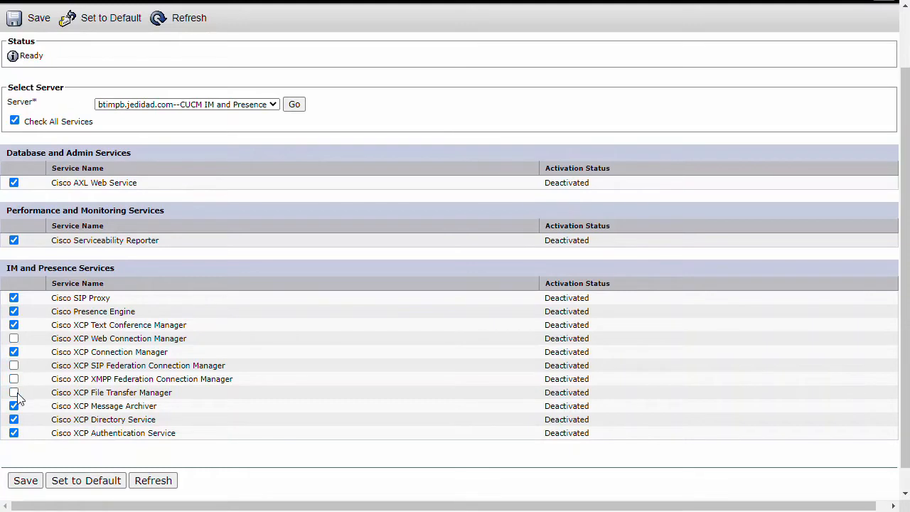
click(14, 407)
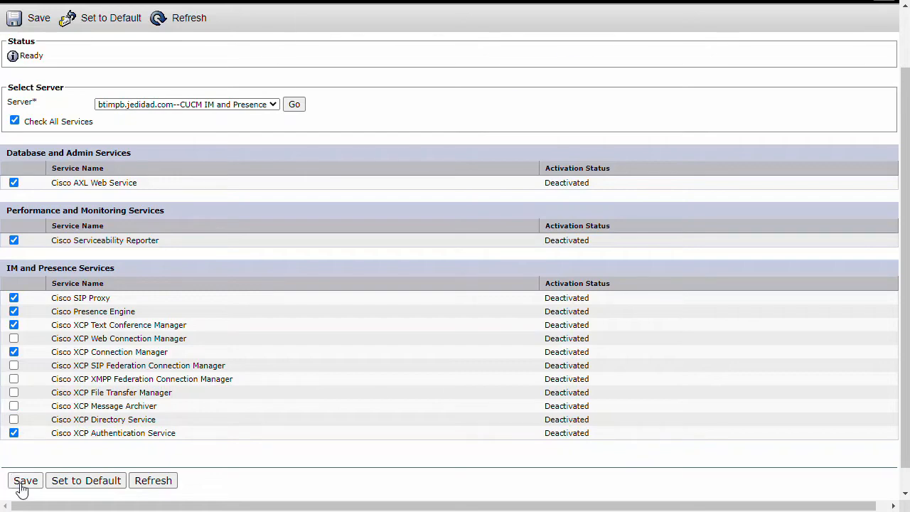
click(26, 480)
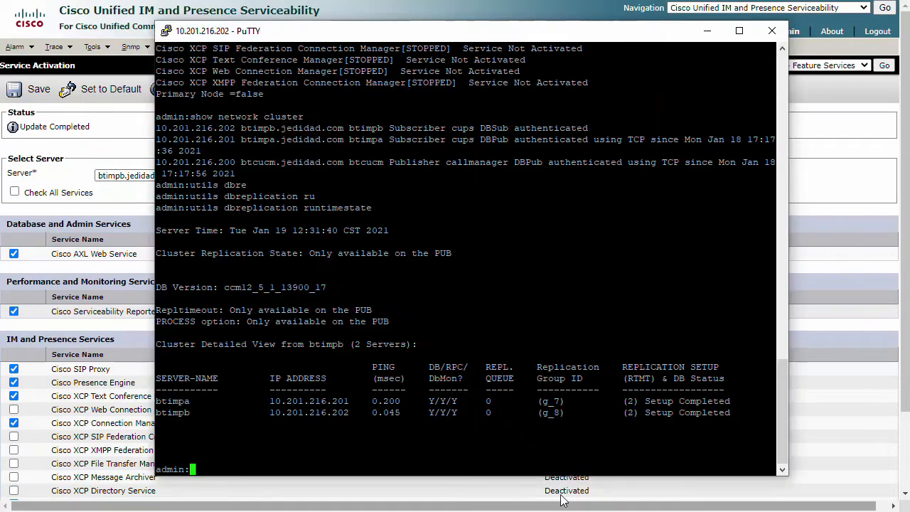
- Run 'utils service list' on the subscriber to confirm SIP Proxy and XCP Connection Manager started
text(u)
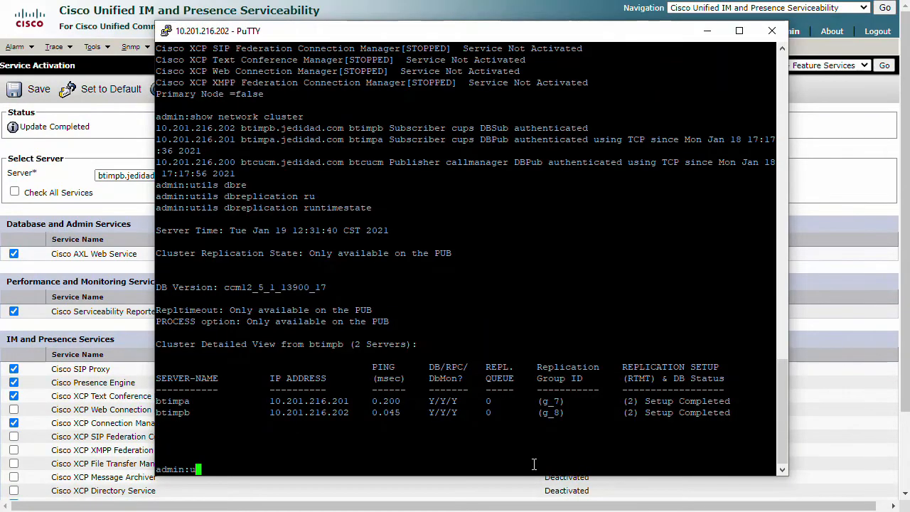
text(utils service list)
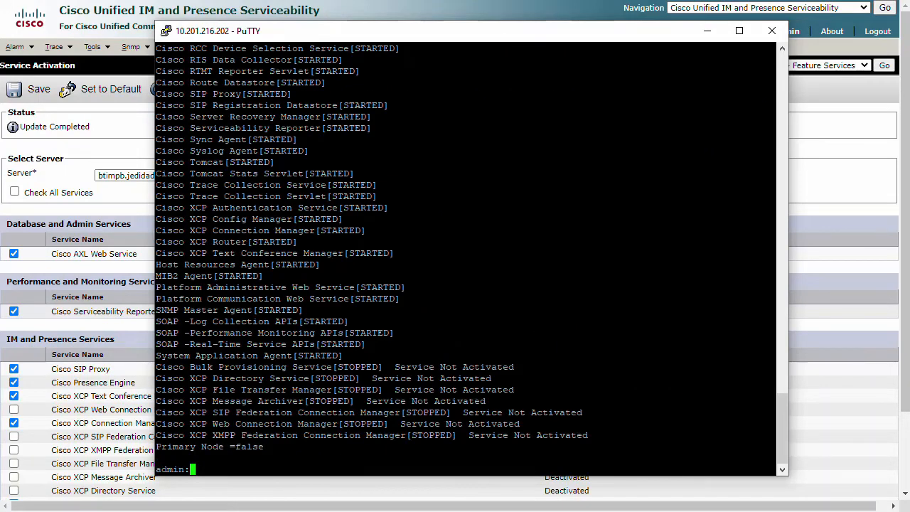
mouse_move(651, 162)
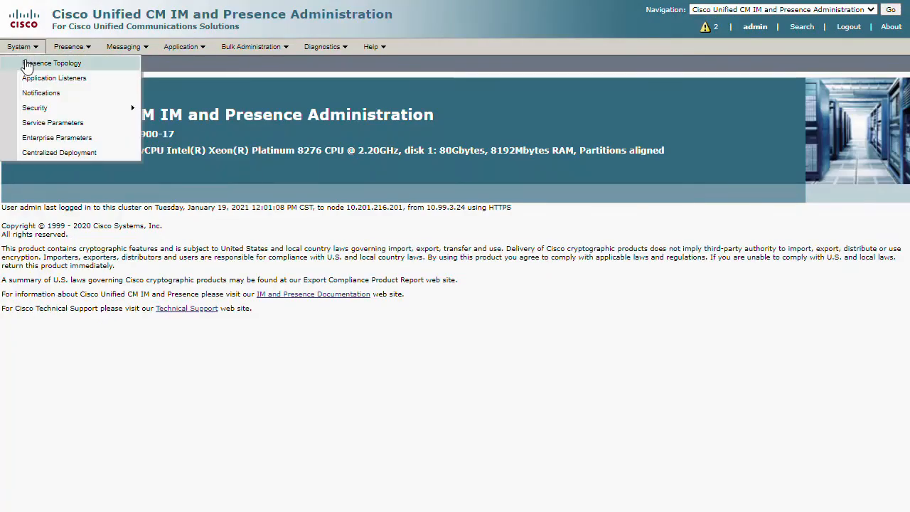
- View Presence Topology showing btimpb.jedidad.com available and DefaultCUPSubcluster slot 2 empty
click(51, 62)
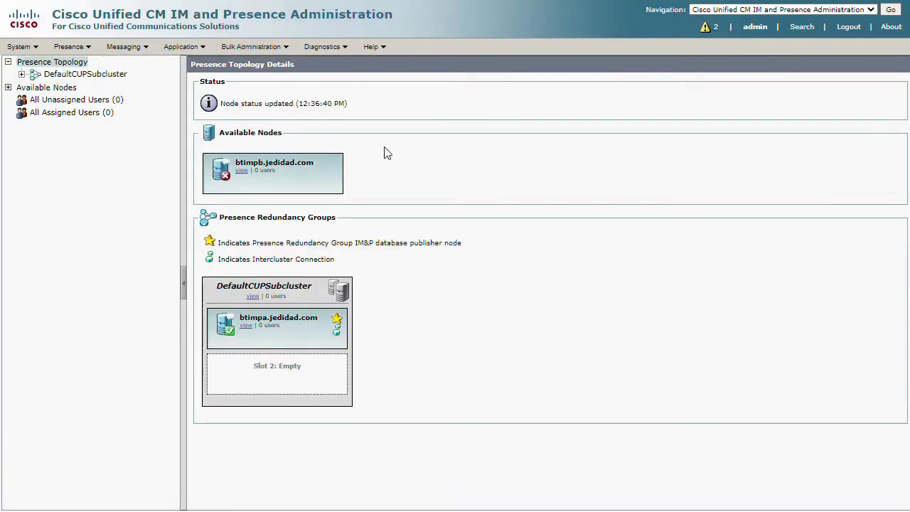
click(273, 174)
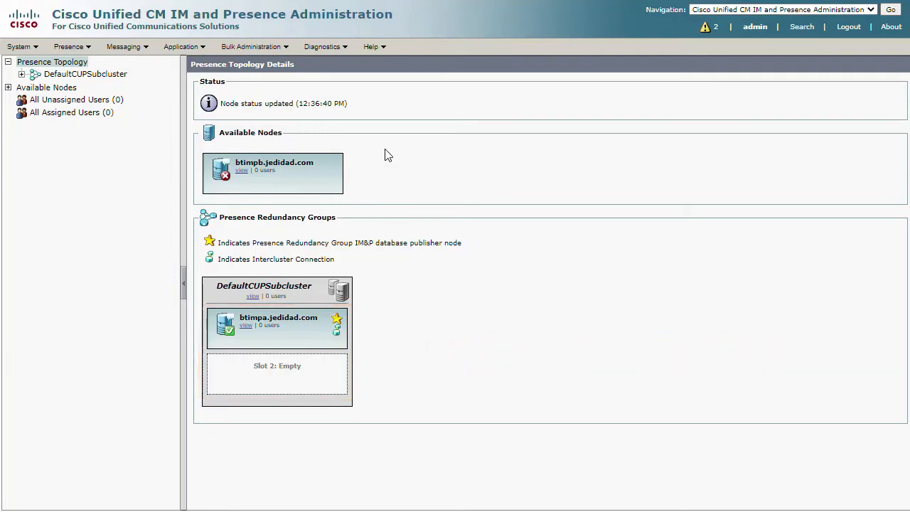
- Edit DefaultCUPSubcluster and assign btimpb.jedidad.com as its second presence server
click(254, 296)
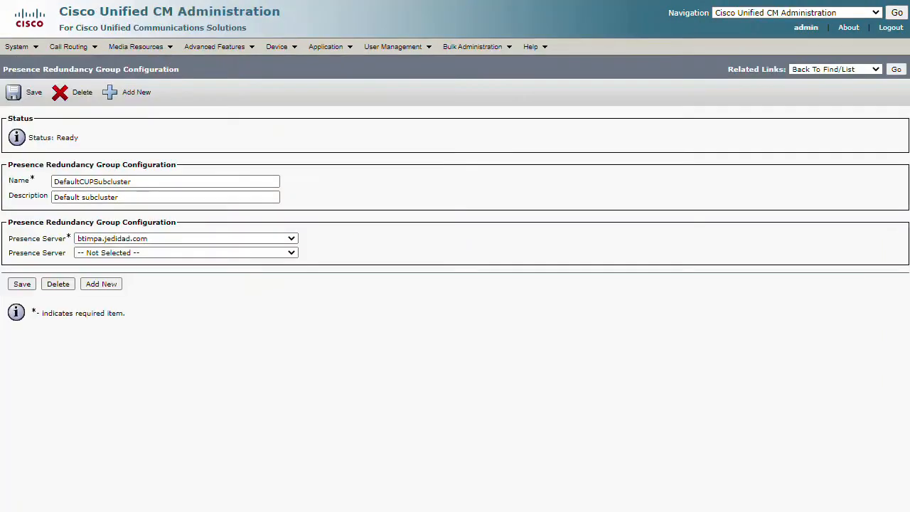
click(185, 253)
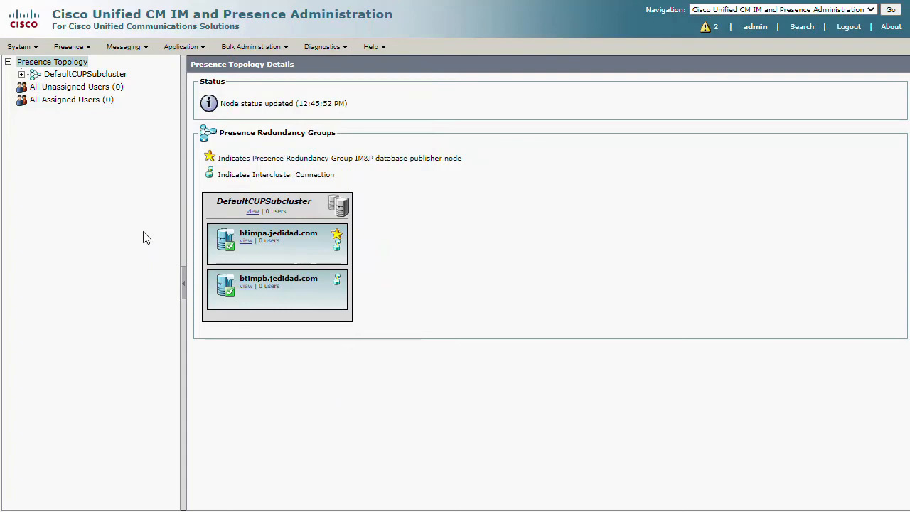
- Enable High Availability on the DefaultCUPSubcluster redundancy group with btimpa and btimpb
click(253, 211)
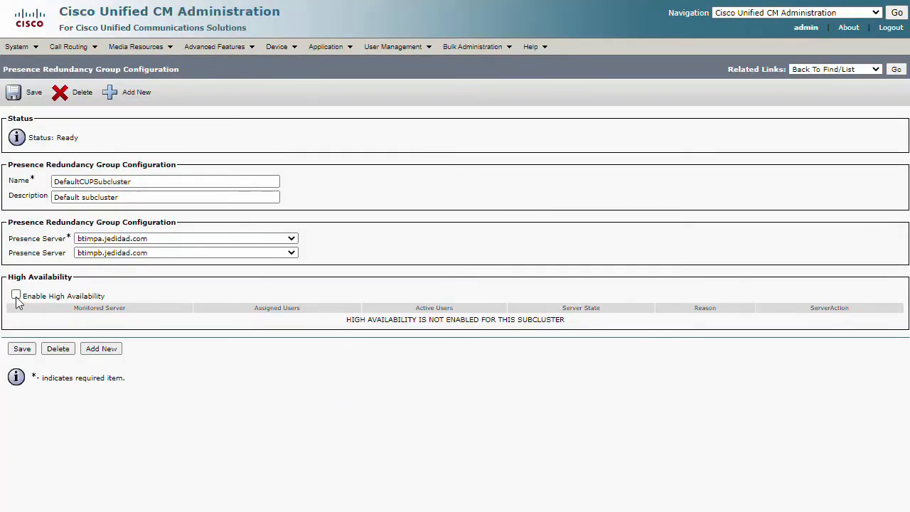
click(16, 294)
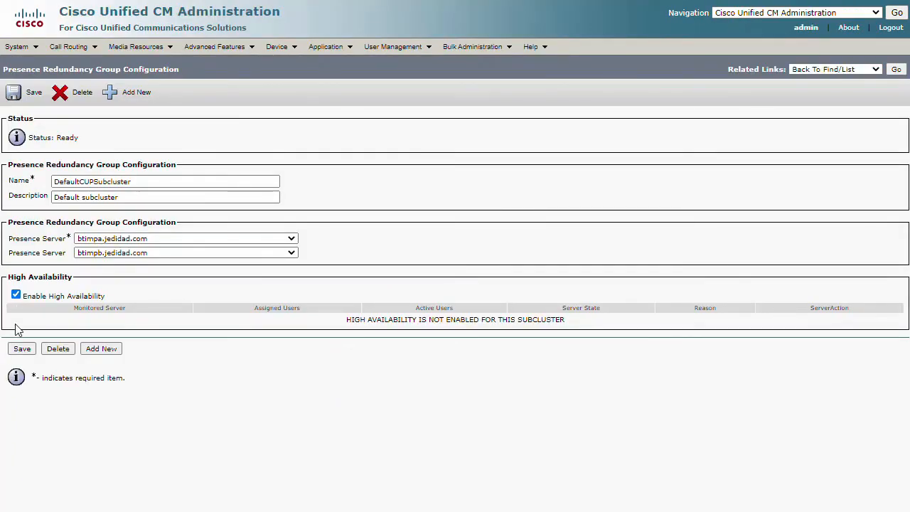